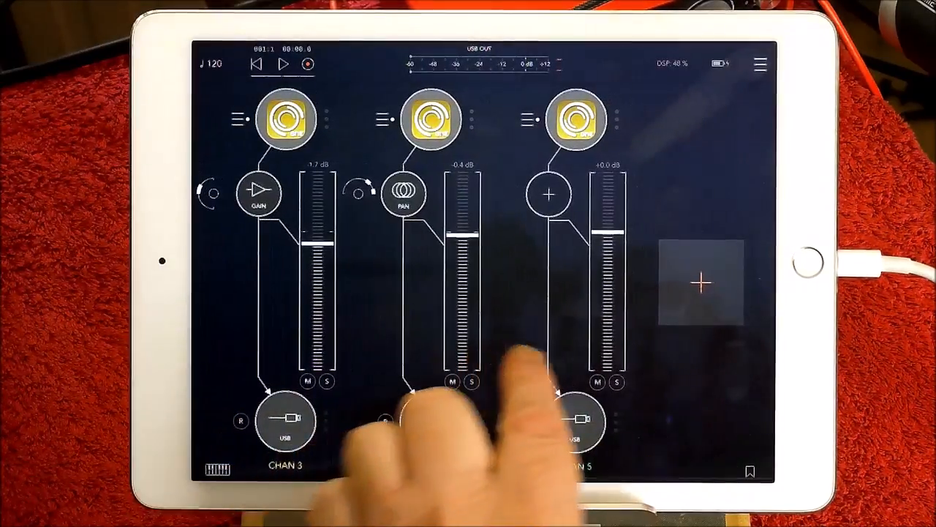
Step: Scroll the mixer to view the four SynthMaster One channels with channel 3 soloed
scroll("left", 3)
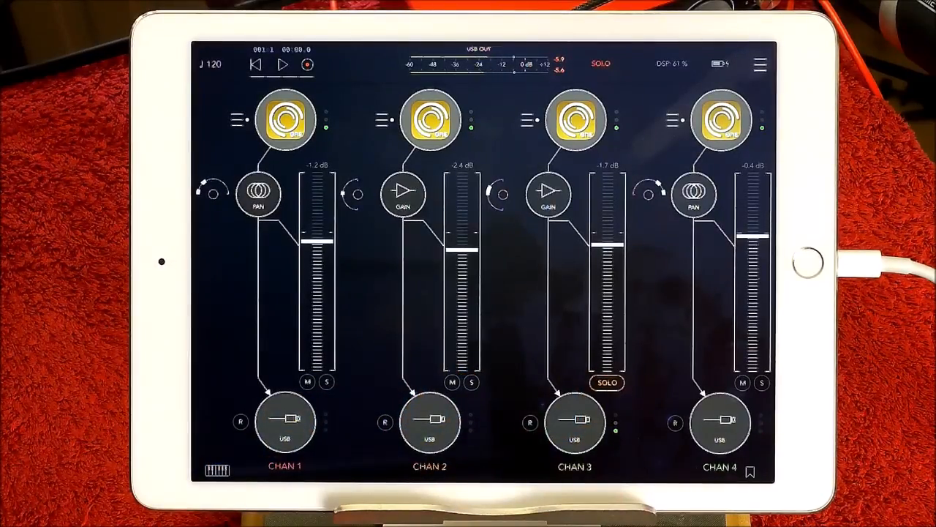
Step: Unsolo channel 3, then clear the mixer for a new empty session
left_click(574, 120)
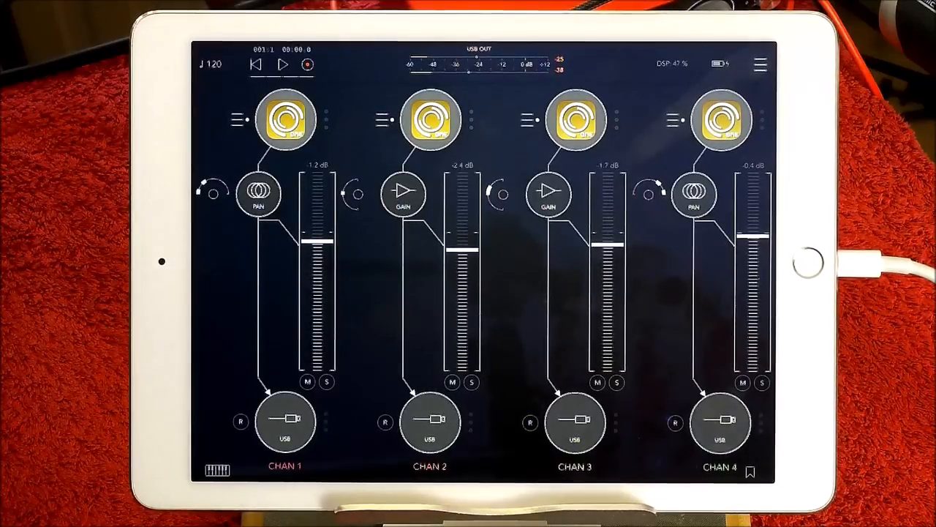
left_click(761, 64)
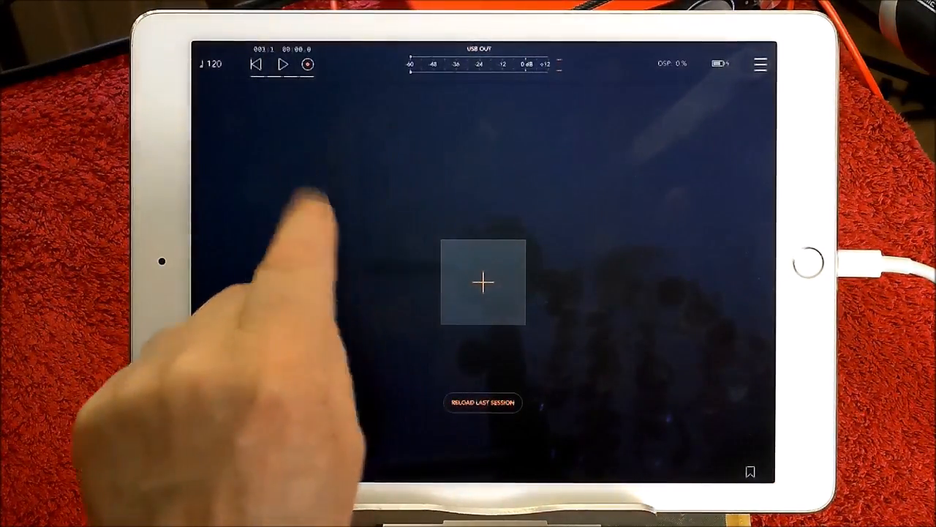
Step: Add three fresh channels to the empty session
left_click(483, 282)
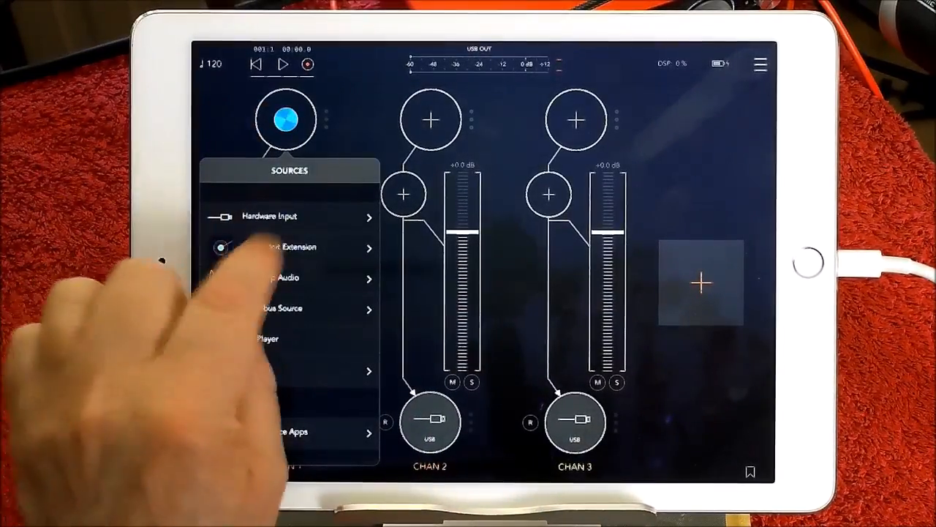
Step: Load SynthMaster One from the Audio Unit Extension list on channels 1 and 2
left_click(291, 246)
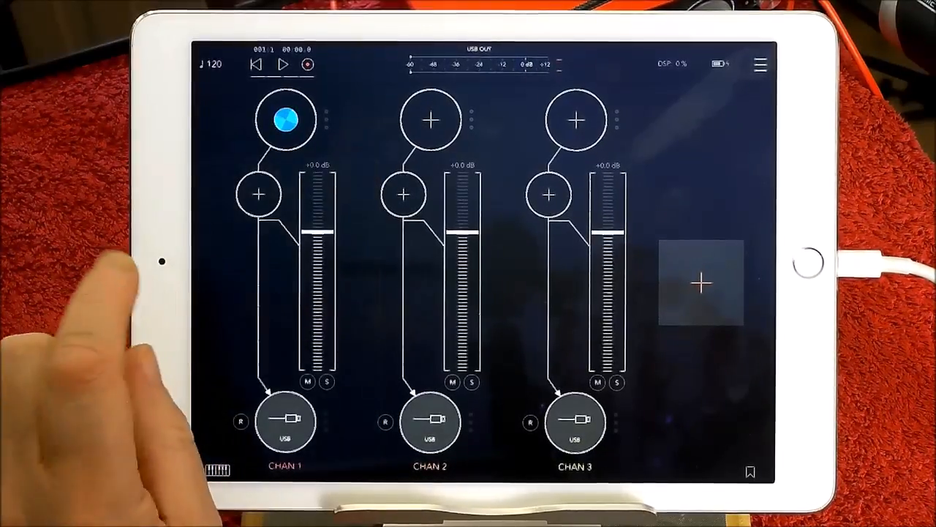
left_click(430, 119)
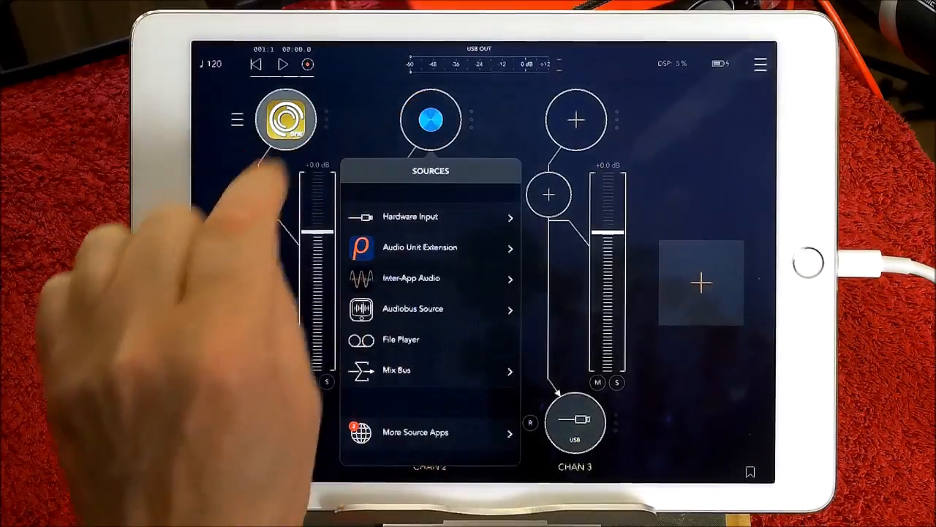
left_click(420, 247)
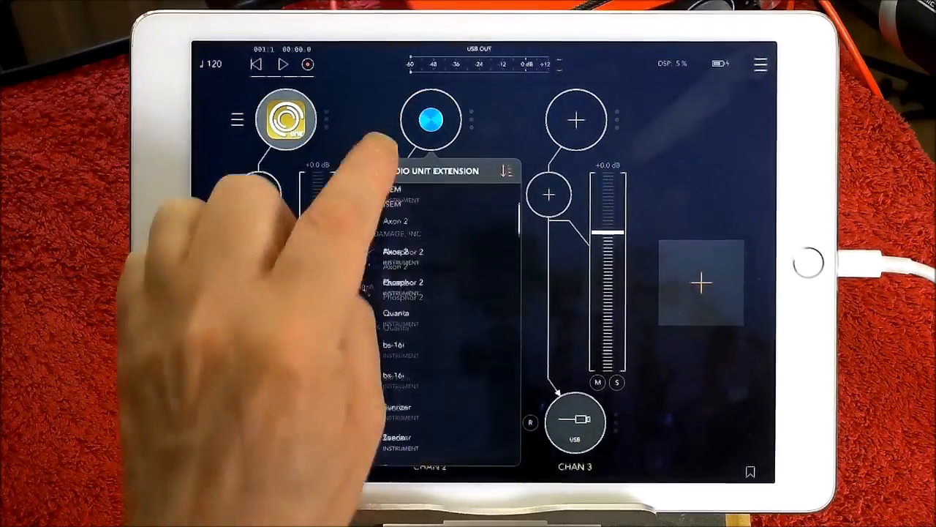
scroll("down", 3)
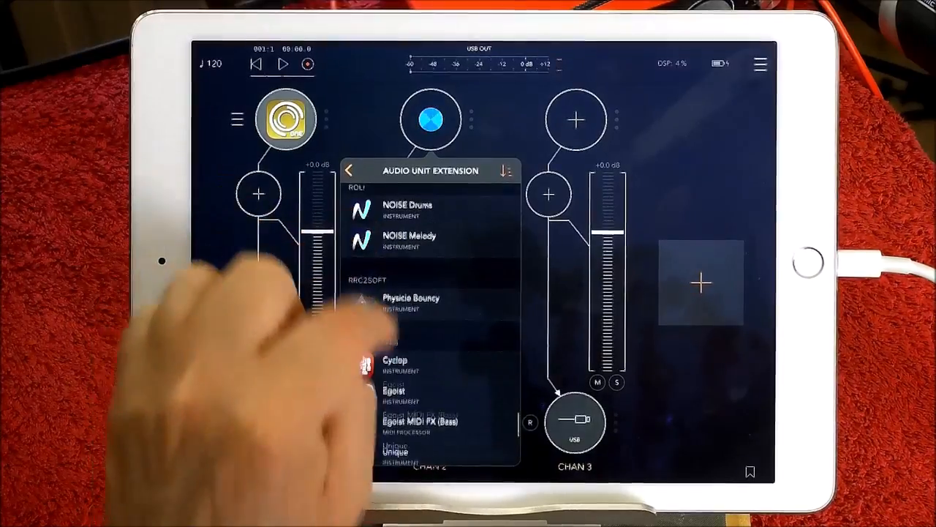
scroll("down", 3)
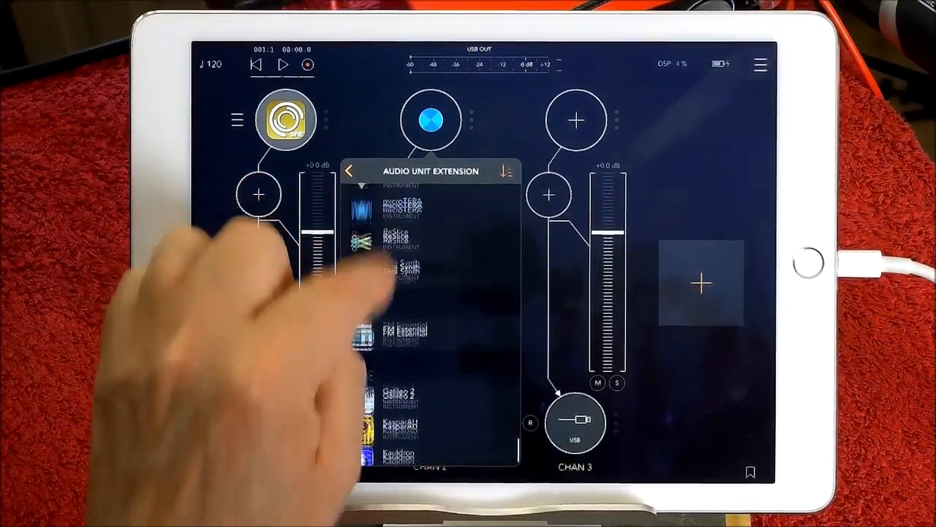
scroll("down", 3)
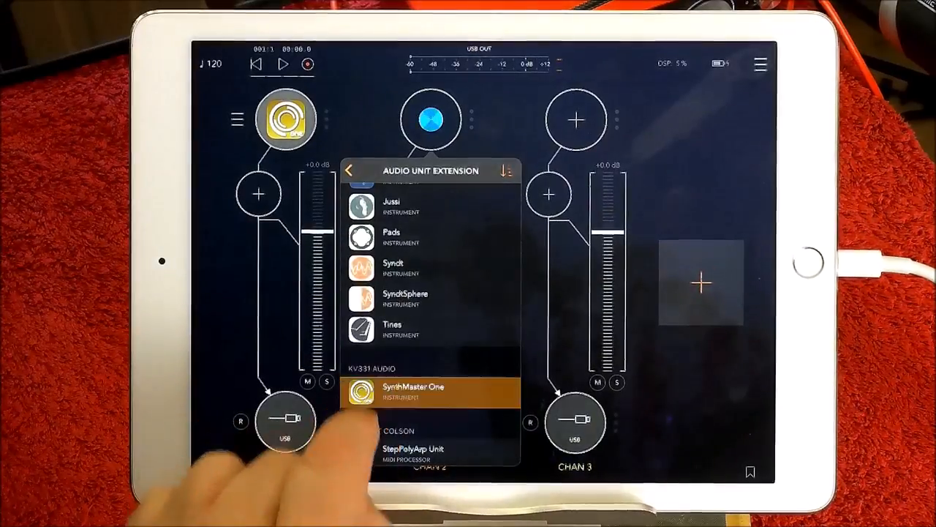
left_click(413, 387)
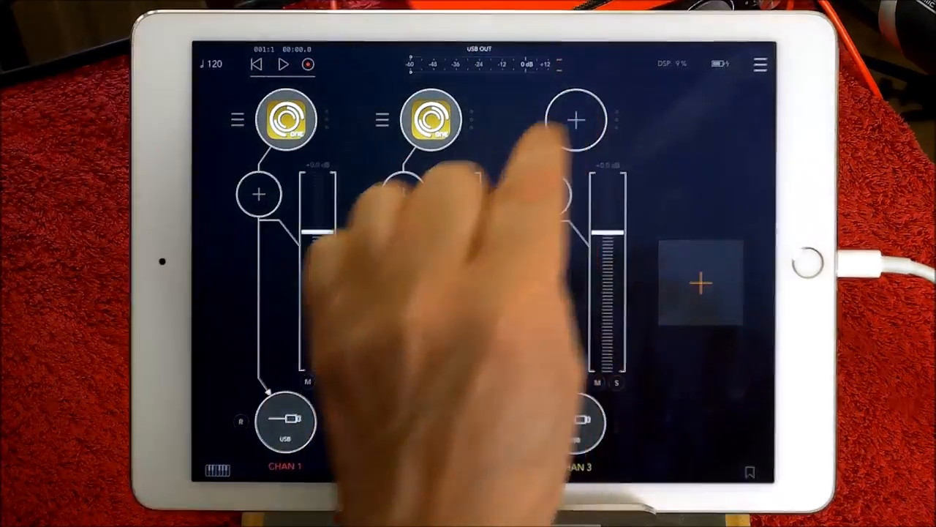
Step: Load SynthMaster One on channel 3 from the Audio Unit Extension list
left_click(575, 119)
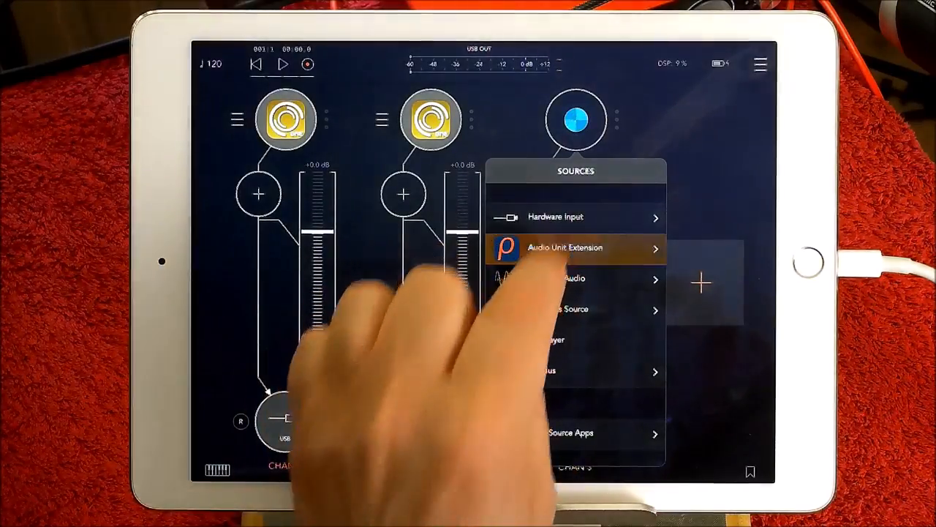
left_click(576, 247)
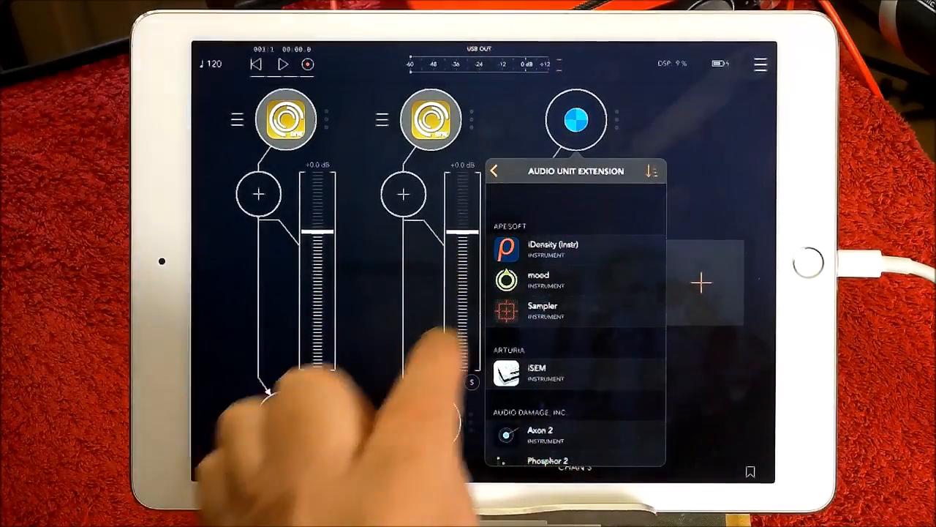
scroll("down", 3)
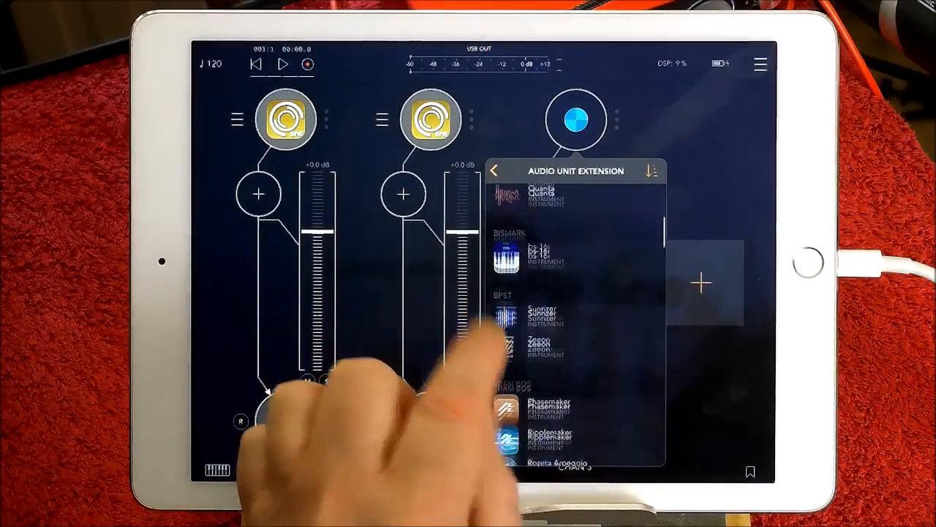
scroll("down", 3)
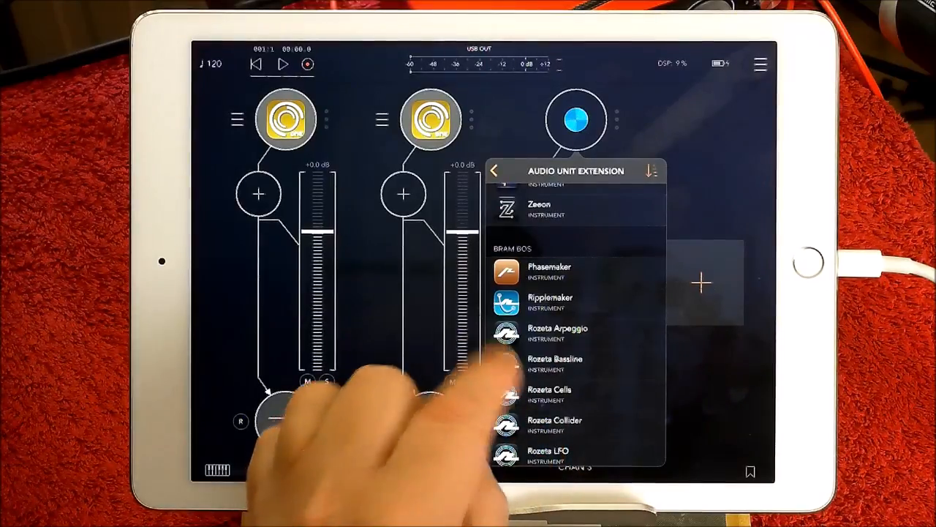
scroll("up", 3)
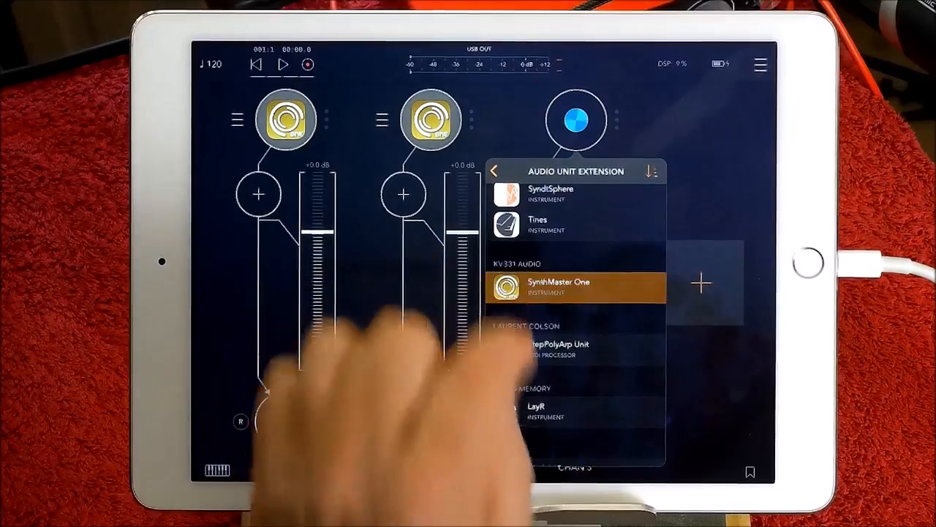
left_click(575, 285)
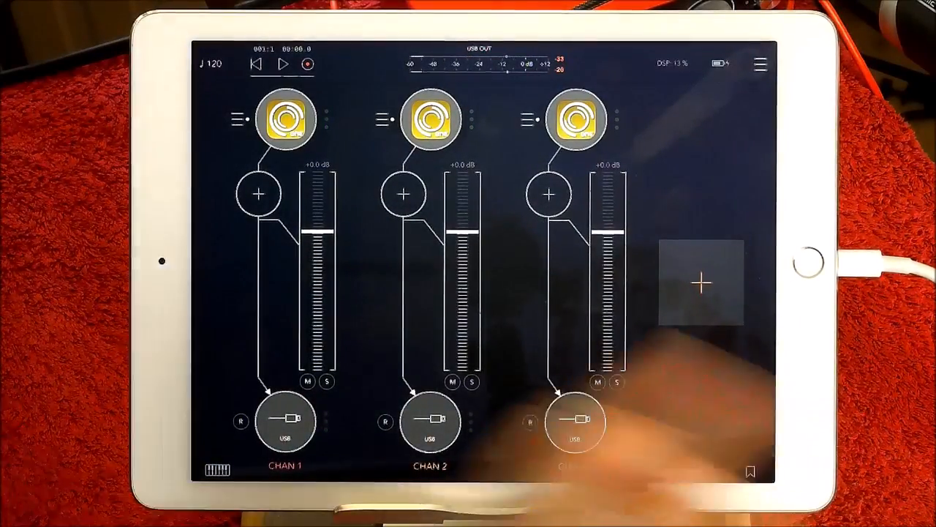
Step: Drag the view to bring up channel 1's SynthMaster One editor
left_click_drag(460, 220, 461, 264)
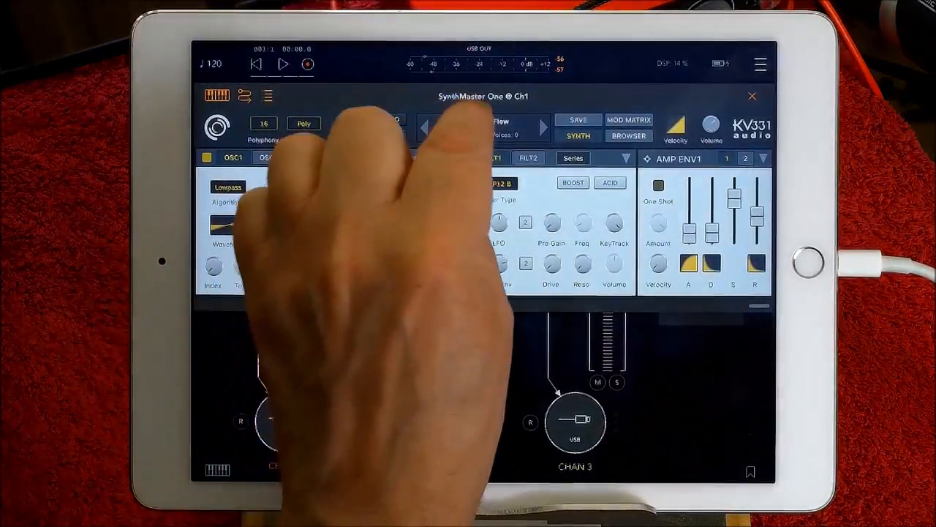
Step: Show SynthMaster One's preset browser filtered to Drums and solo channel 1
left_click(628, 135)
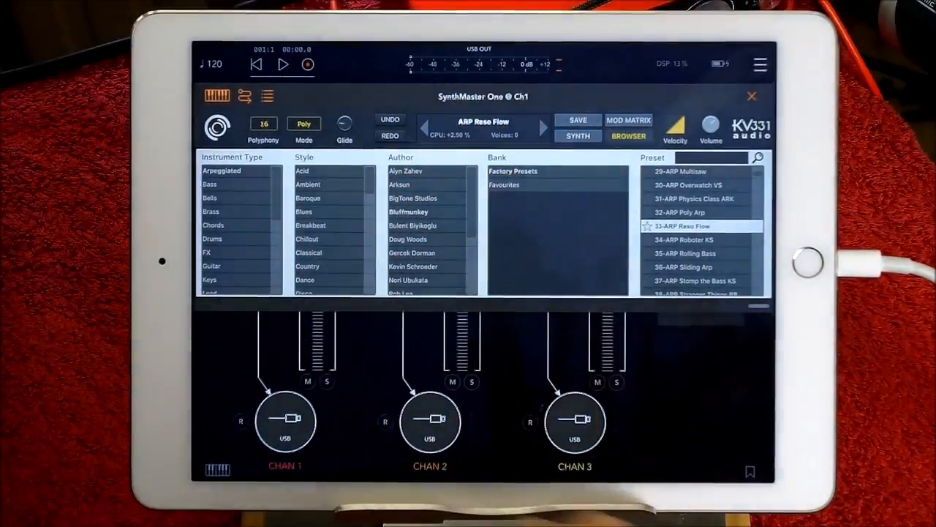
left_click(212, 239)
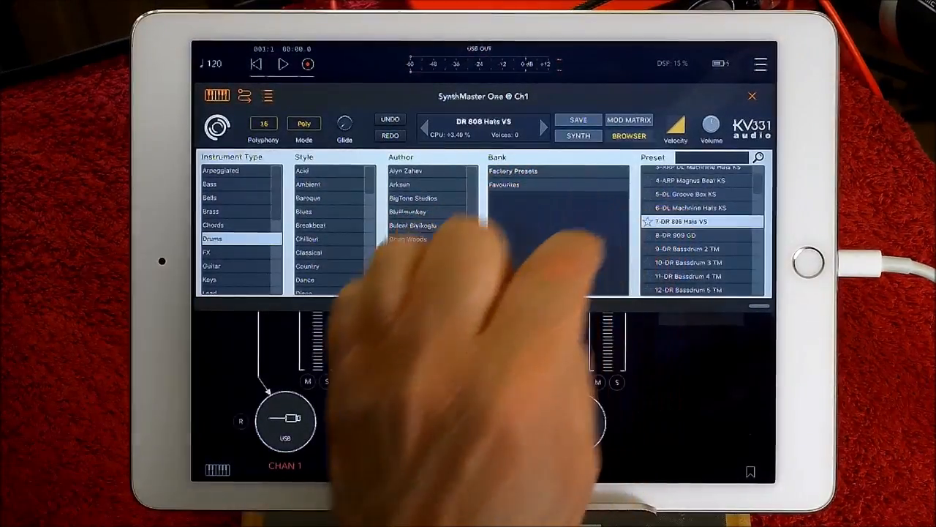
left_click(752, 96)
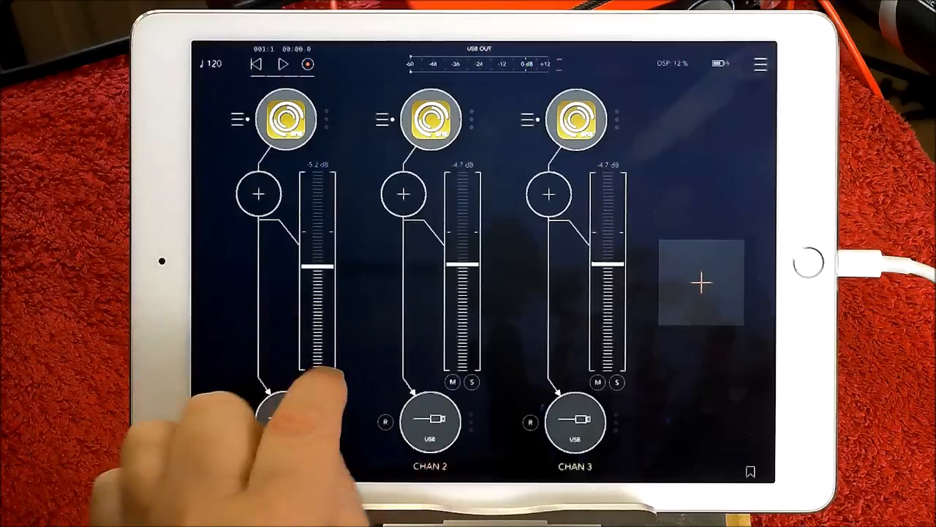
left_click(286, 119)
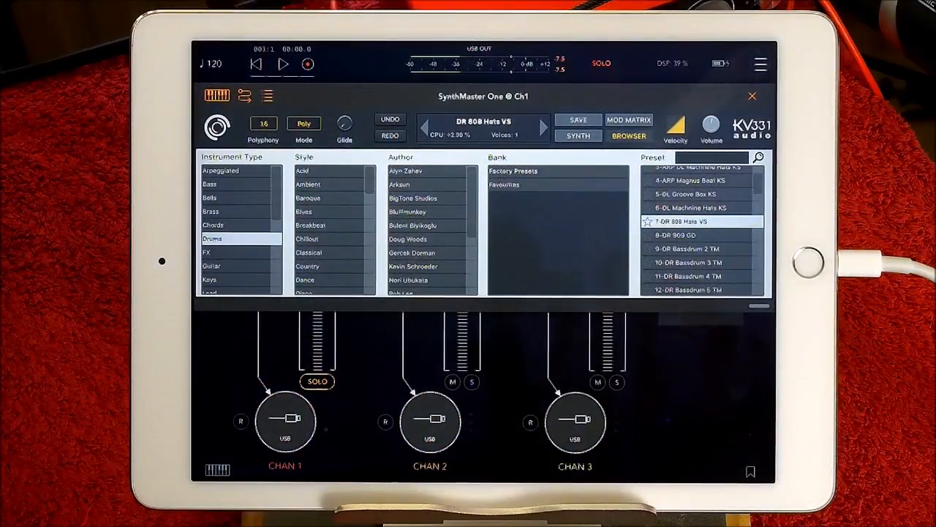
Step: Audition the DR Bassdrum 2 TM, DR Bassdrum 3 TM and DL Groove Box KS presets
left_click(687, 249)
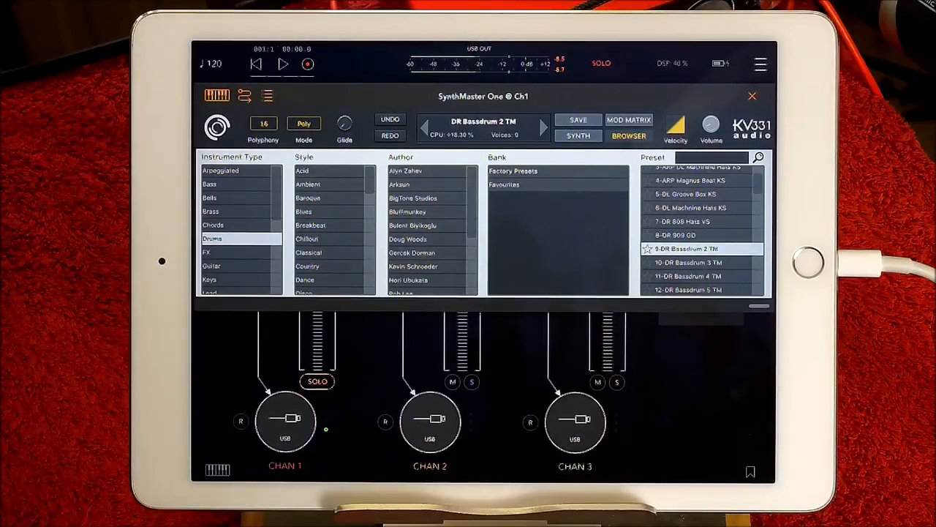
left_click(687, 262)
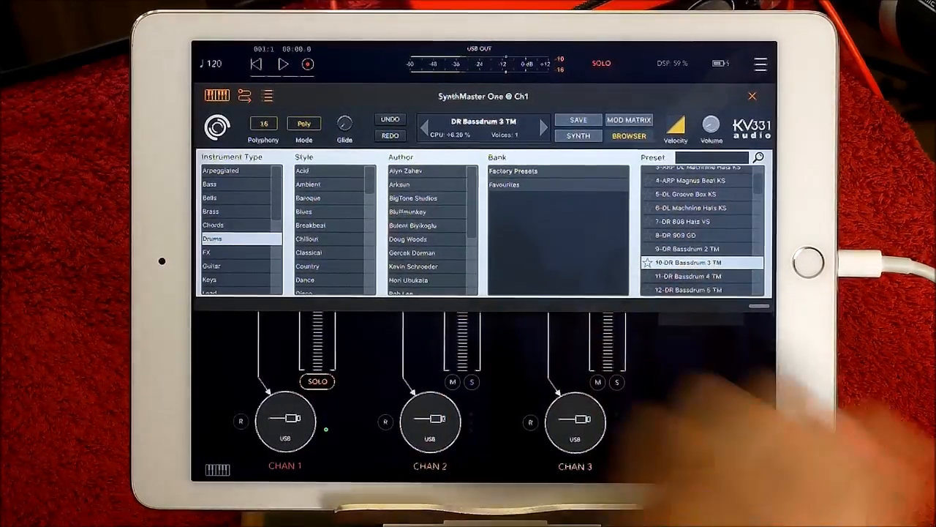
left_click(684, 194)
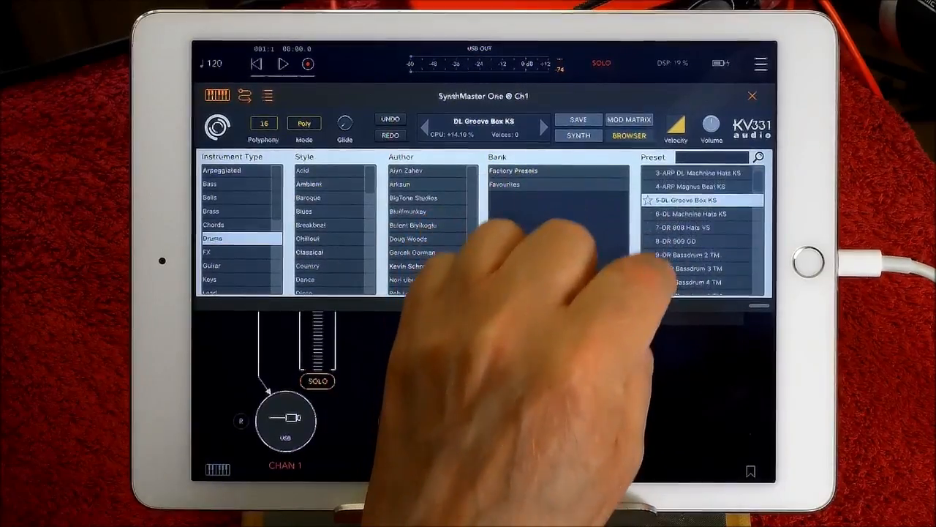
scroll("down", 3)
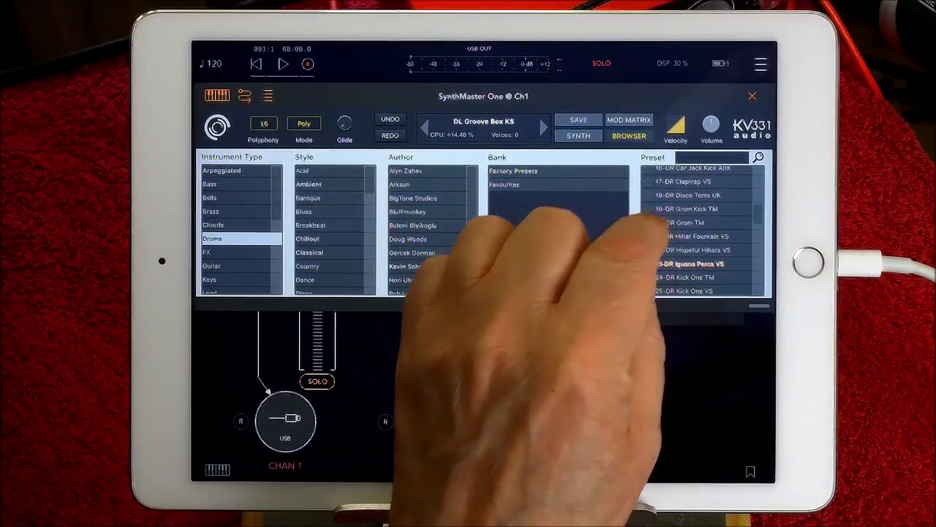
scroll("down", 3)
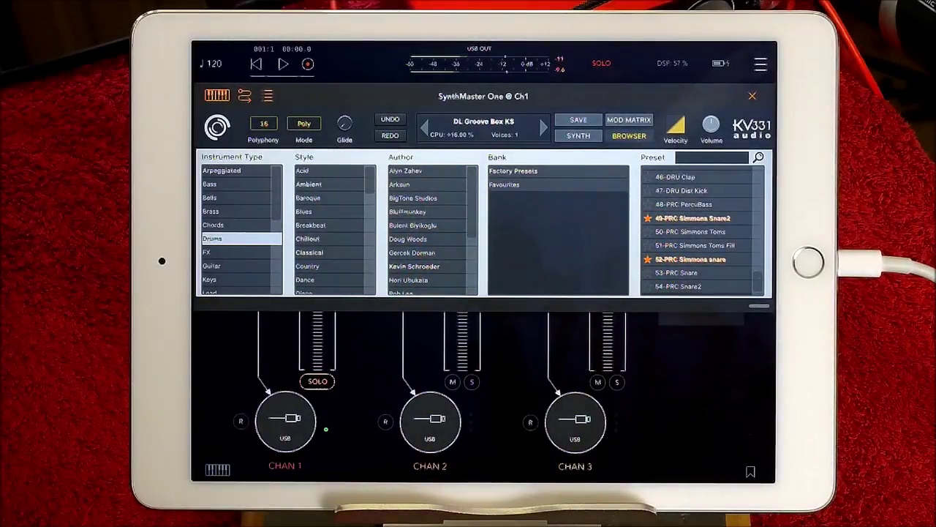
Step: Audition PRC PercuBass, DR Iguana Percs VS and DR Hopeful Hihats VS, ending on a hi-hat kit
left_click(695, 245)
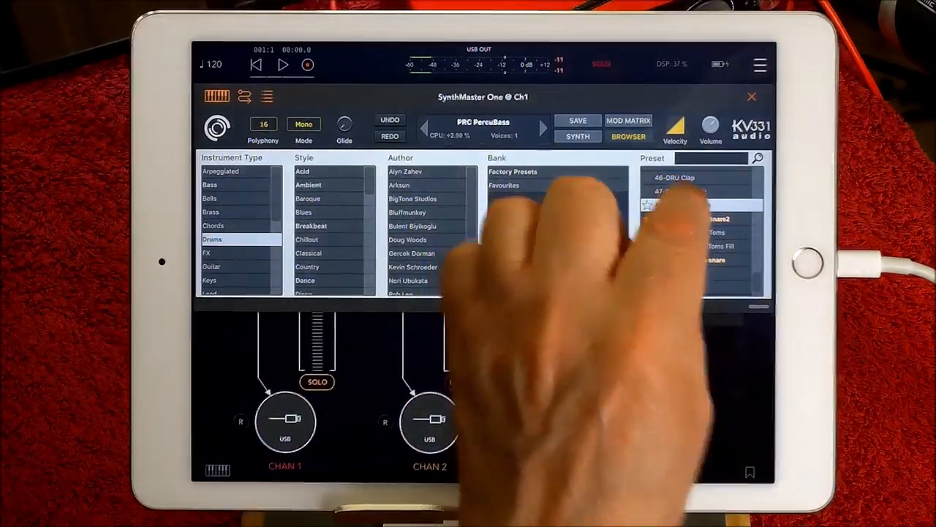
left_click(684, 190)
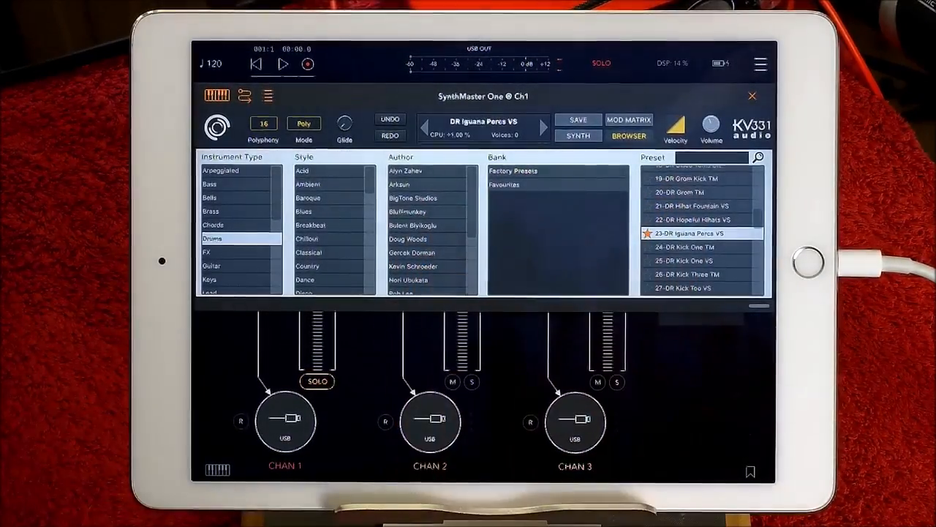
left_click(691, 219)
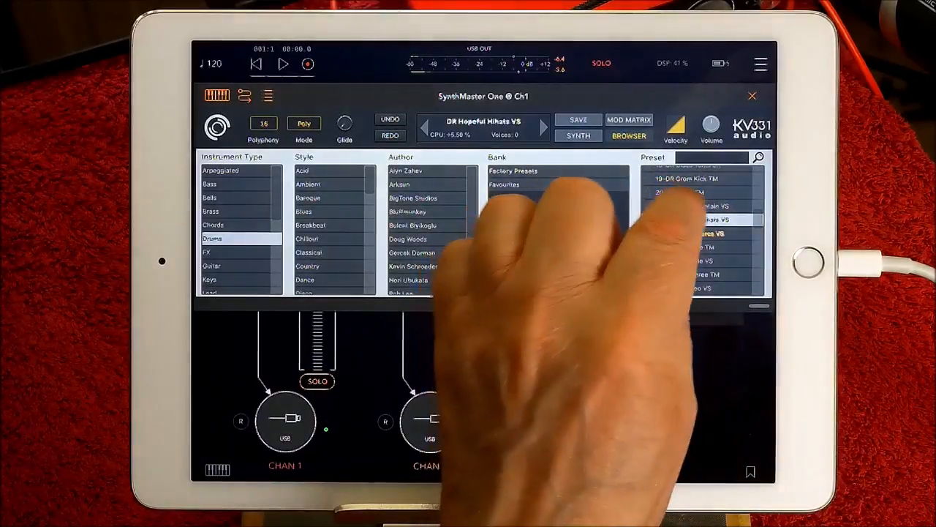
left_click(699, 205)
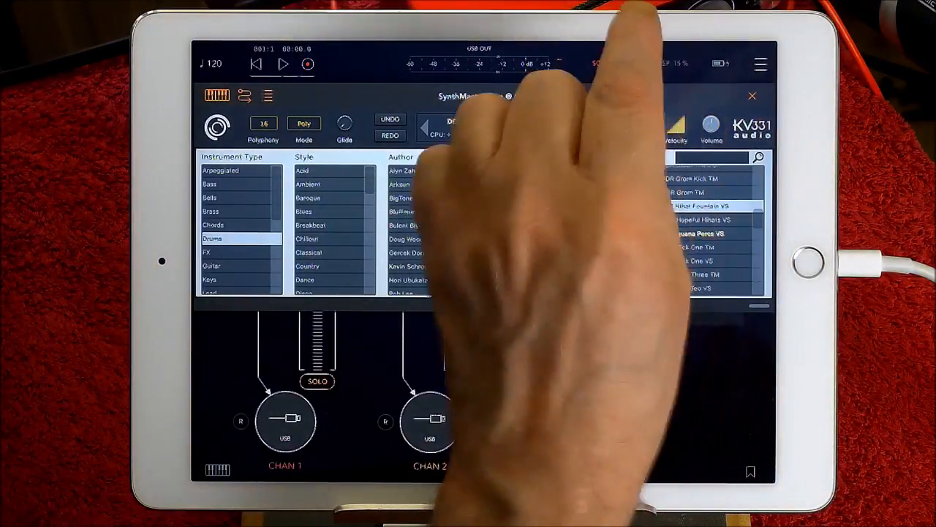
left_click(752, 96)
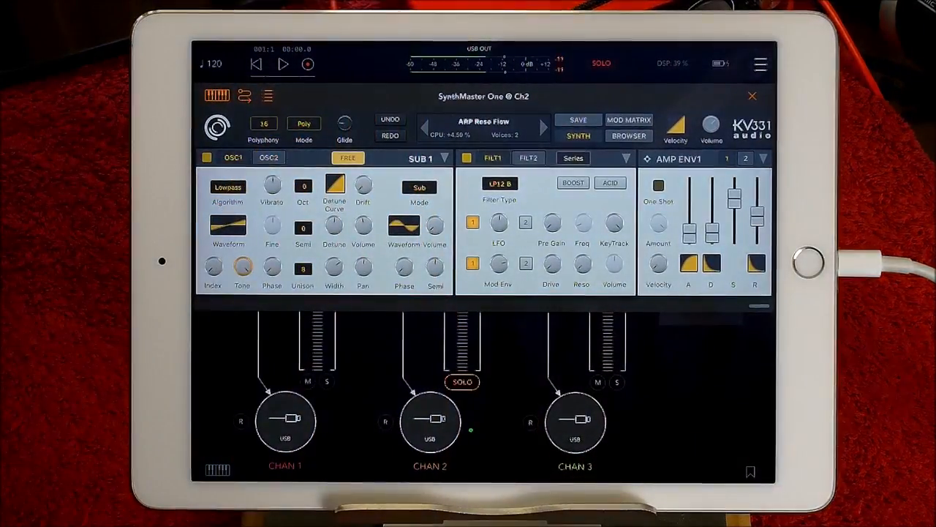
Step: Load ARP Synth Line 1, then ARP Toxic Trance, from channel 2's preset browser
left_click(627, 135)
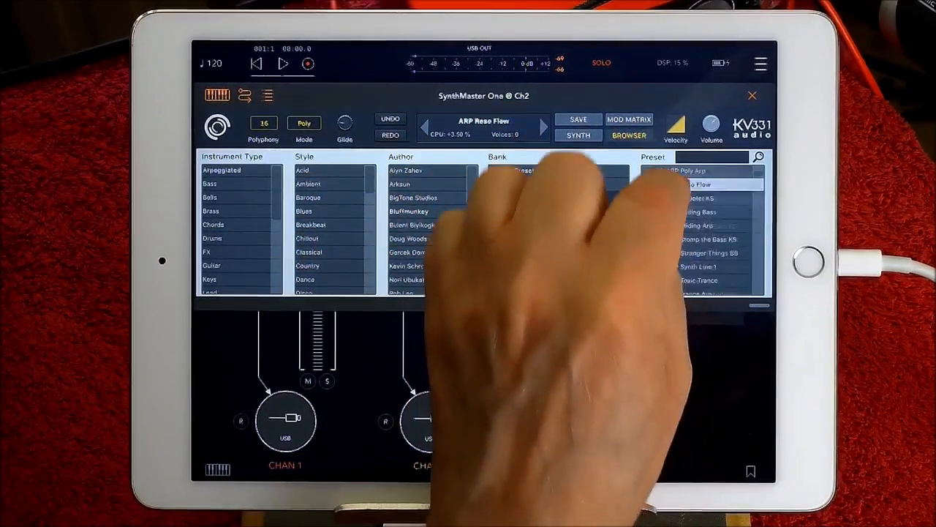
left_click(688, 234)
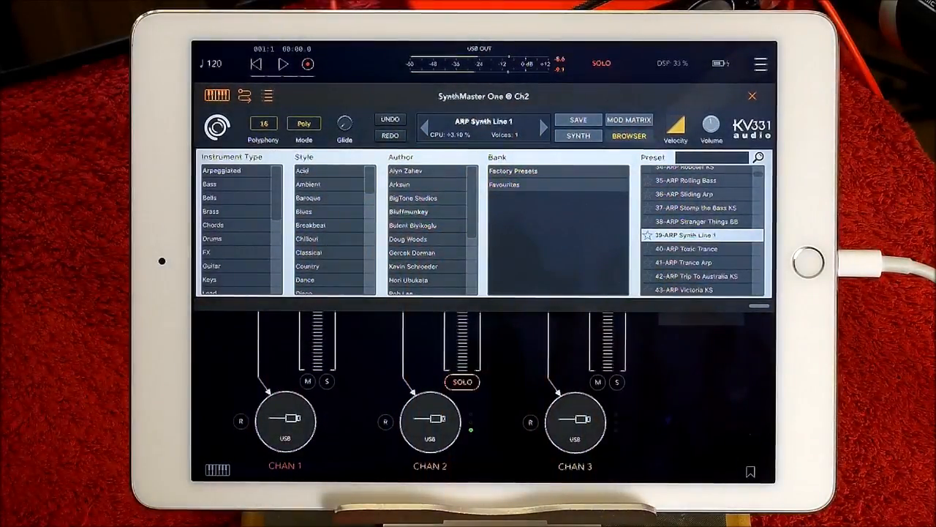
left_click(691, 249)
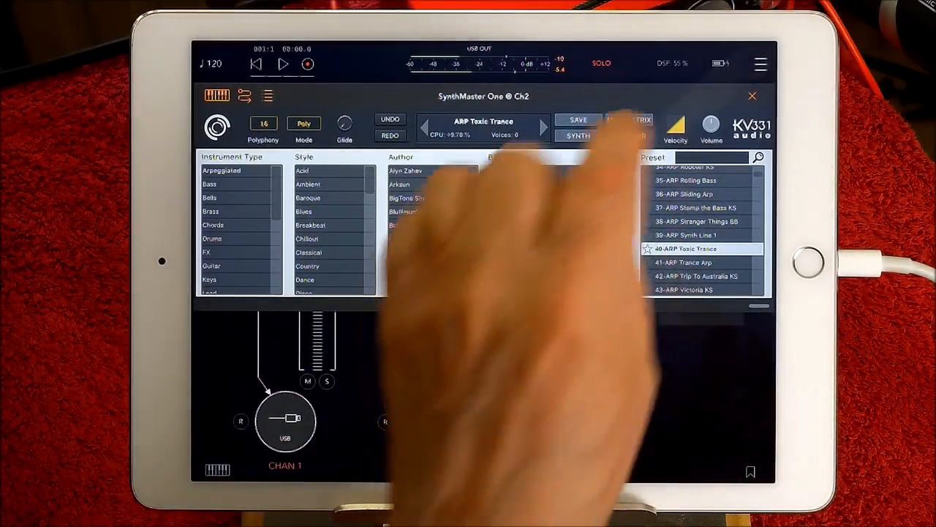
left_click(752, 96)
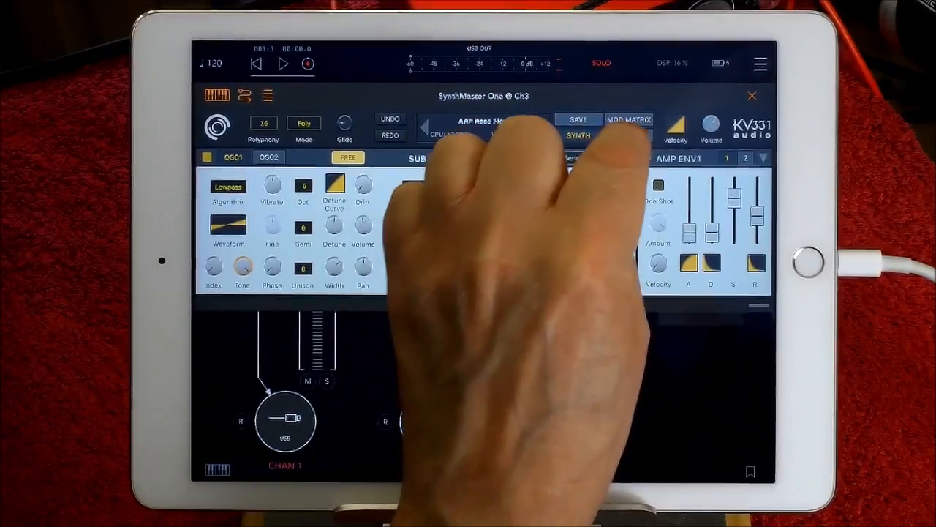
Step: Audition ARP hypertrancer, settle on ARP mod flexer, and close the synth window
left_click(628, 136)
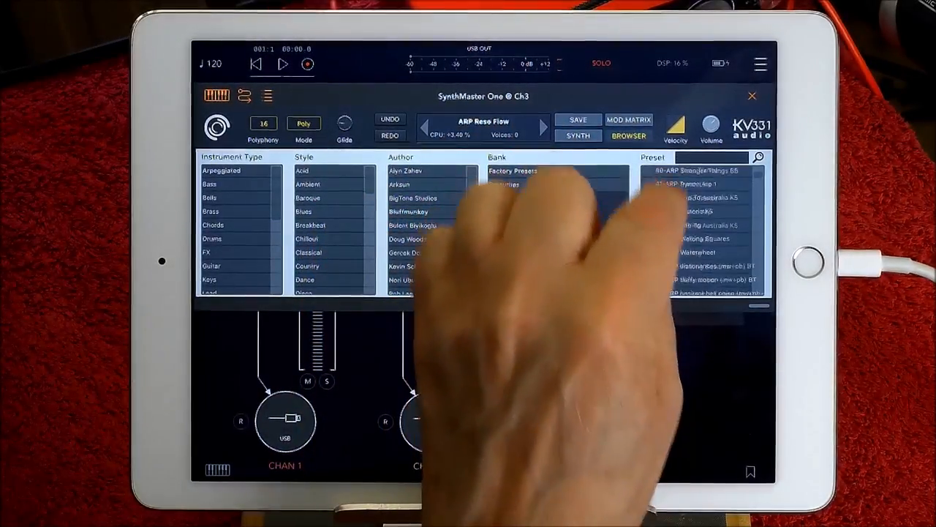
left_click(703, 225)
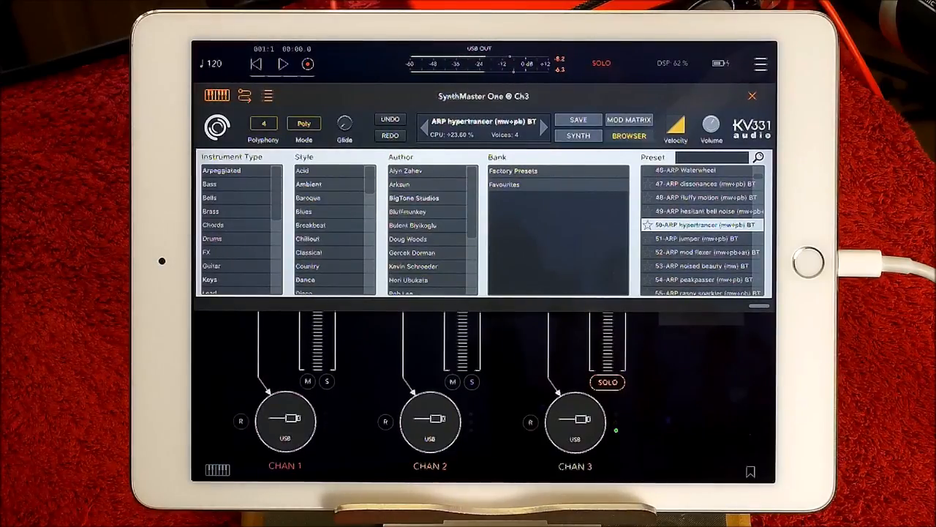
left_click(704, 252)
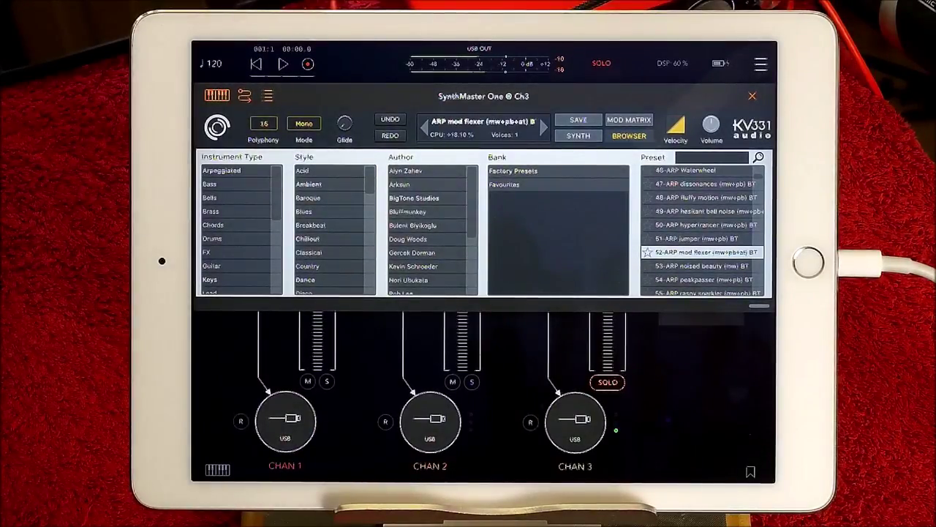
left_click(752, 96)
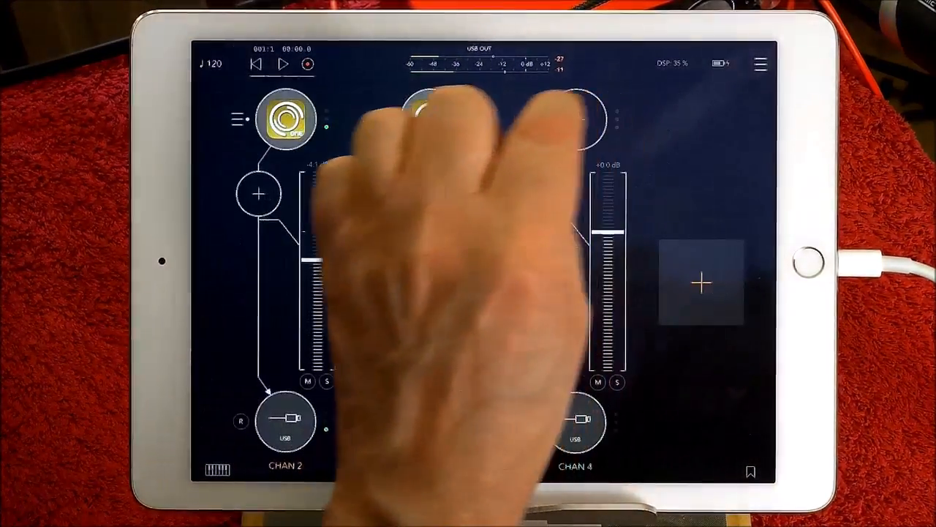
Step: Pick SynthMaster One from the Audio Unit list for channel 4 and open its editor
left_click(576, 119)
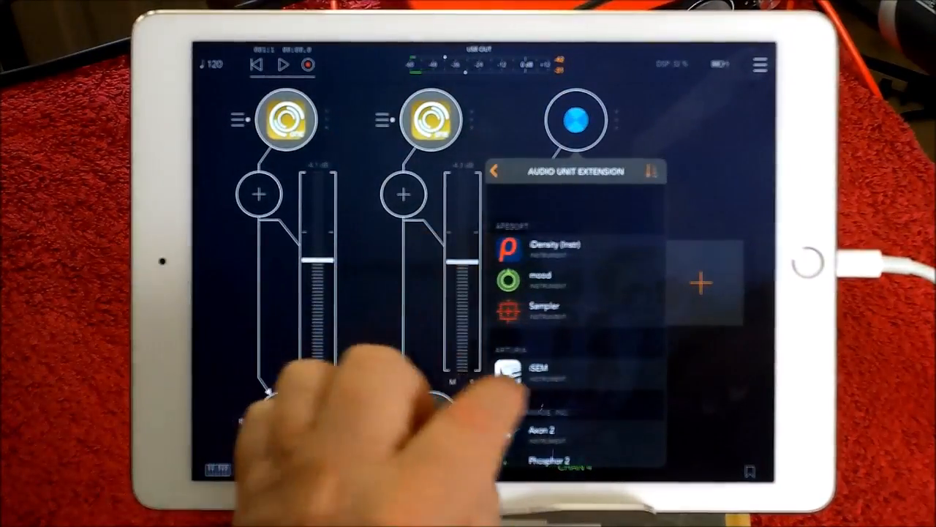
scroll("down", 3)
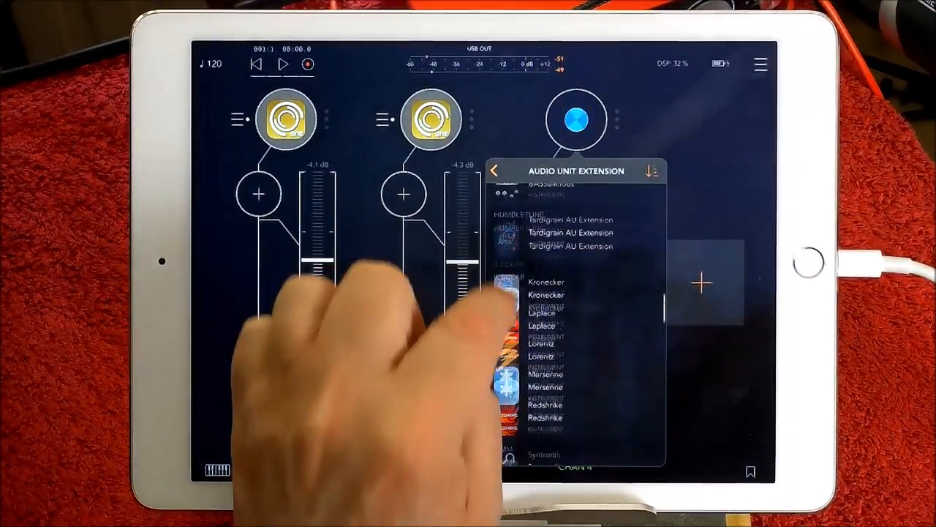
scroll("down", 3)
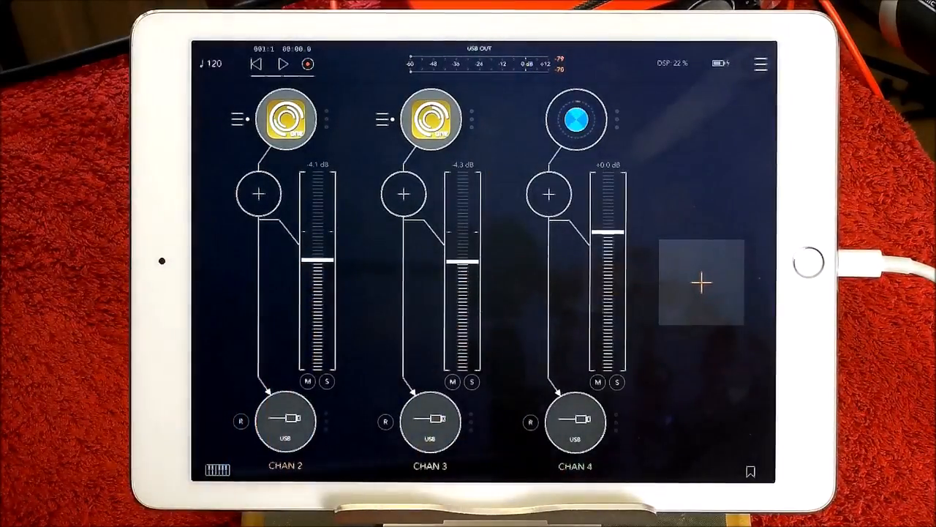
left_click(575, 120)
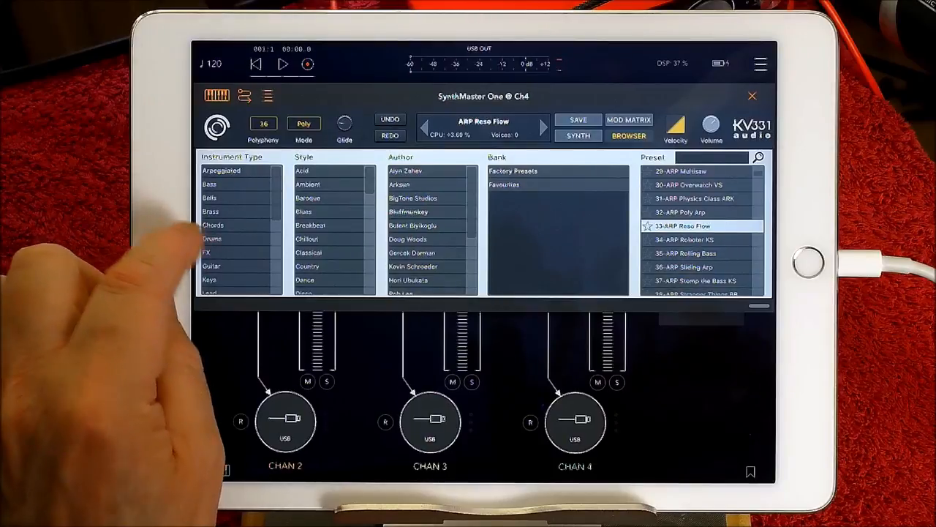
Step: Filter presets to Pad and load PAD Hallucinations KS on channel 4
scroll("down", 3)
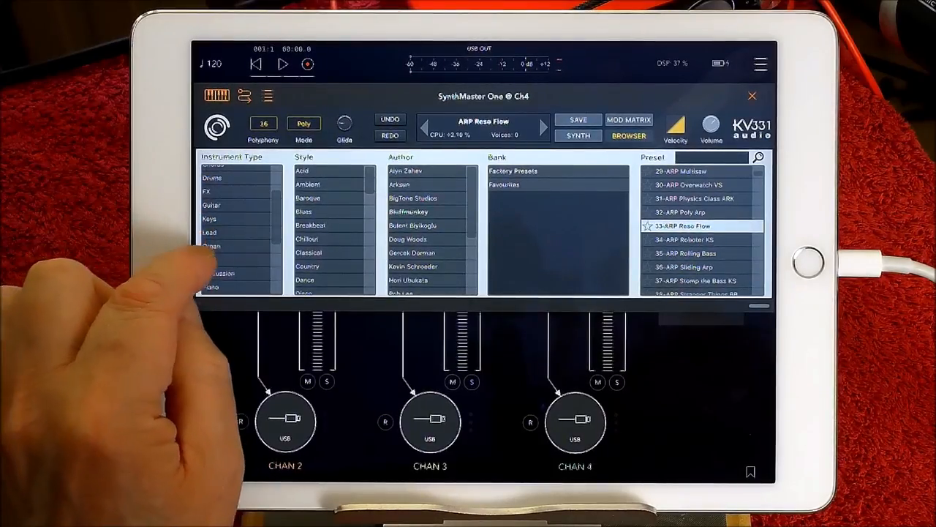
left_click(208, 258)
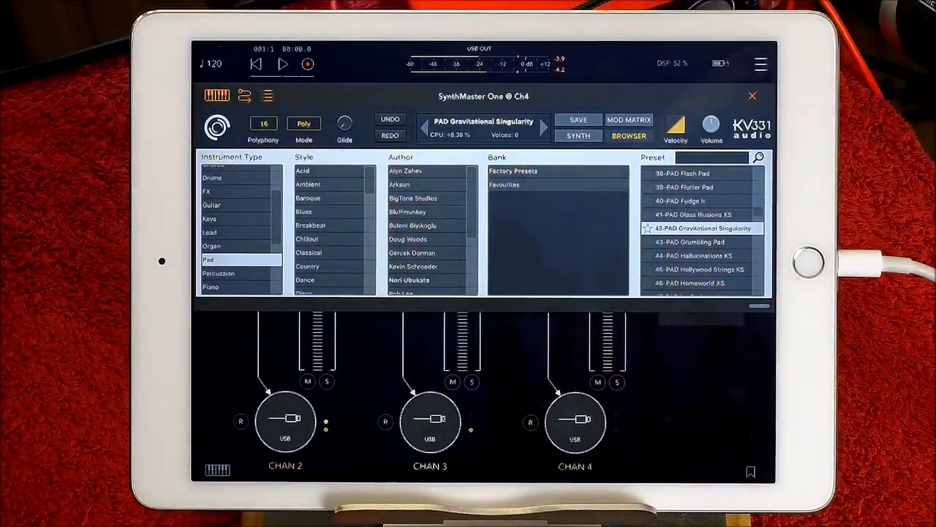
left_click(693, 255)
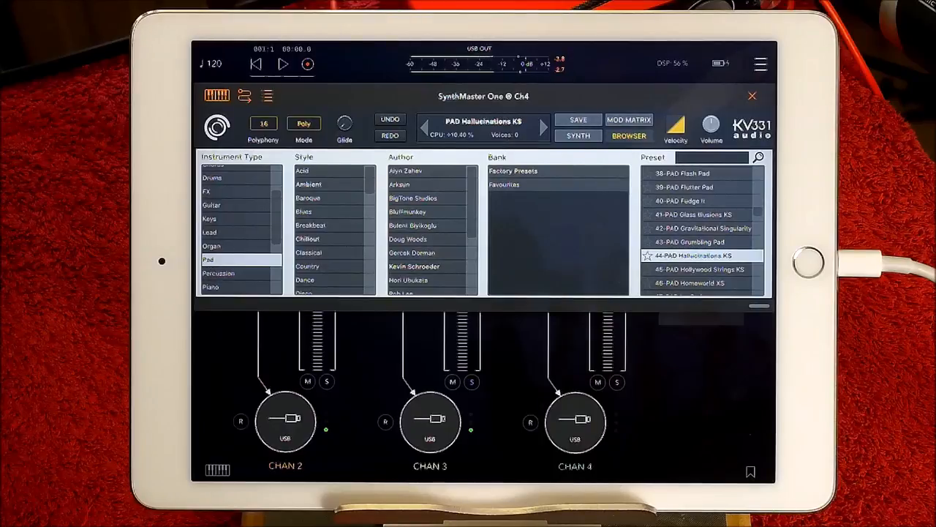
left_click(700, 270)
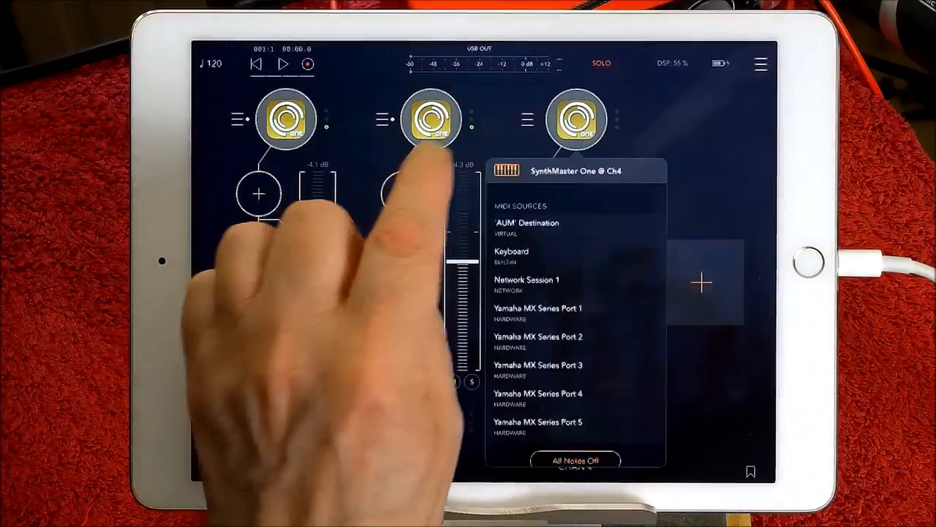
Step: Load the PAD Interstellar VS preset on channel 4's SynthMaster One
left_click(538, 313)
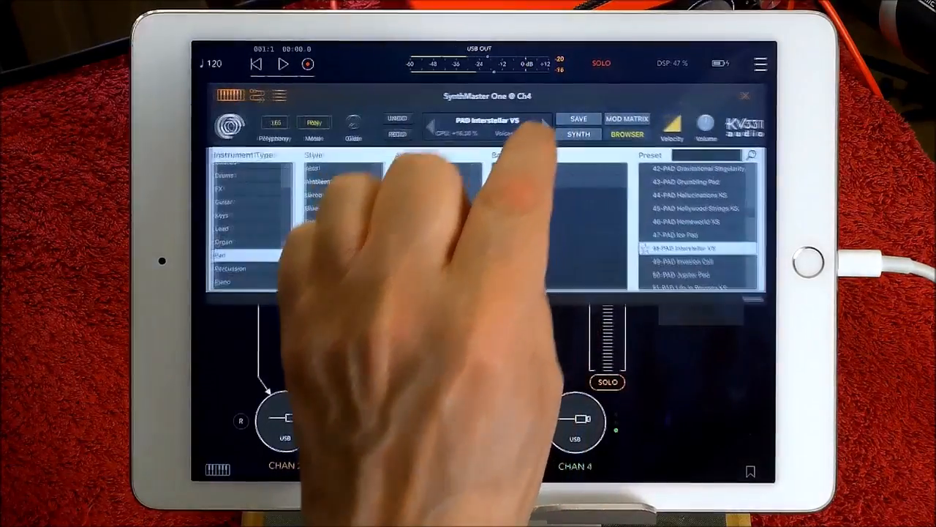
left_click(681, 261)
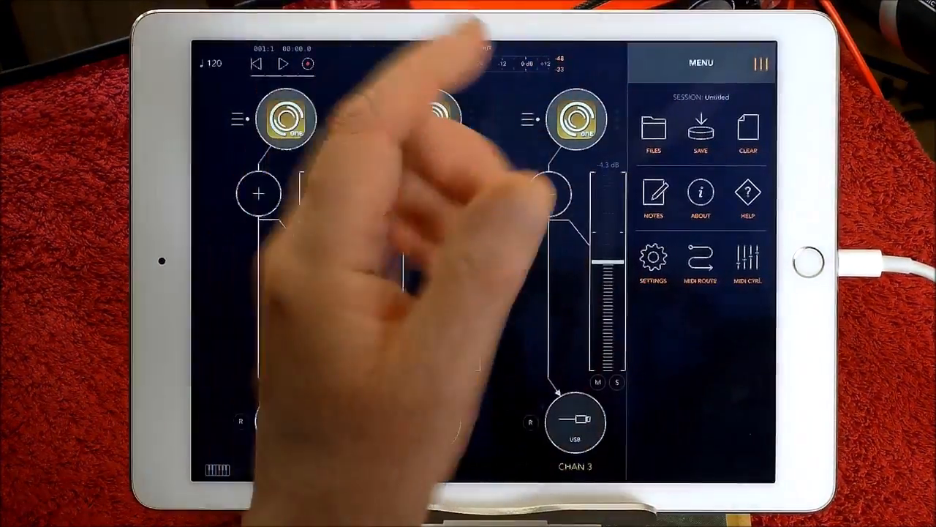
Step: Check the session menu, then reopen channel 2's SynthMaster One showing ARP Toxic Trance
left_click(701, 134)
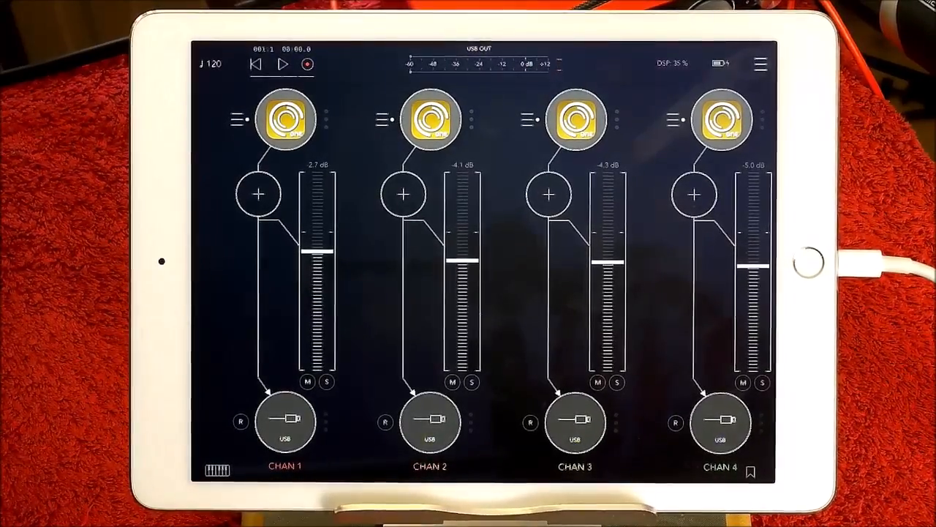
left_click(430, 119)
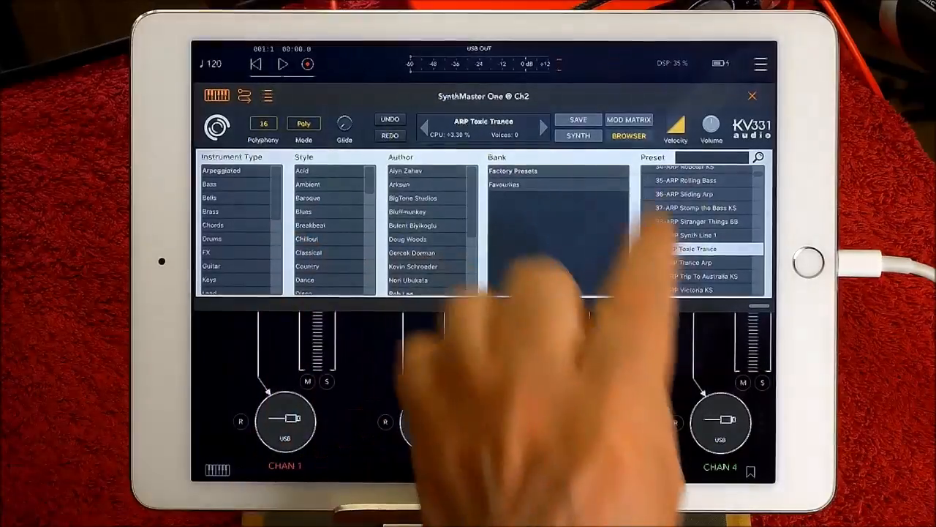